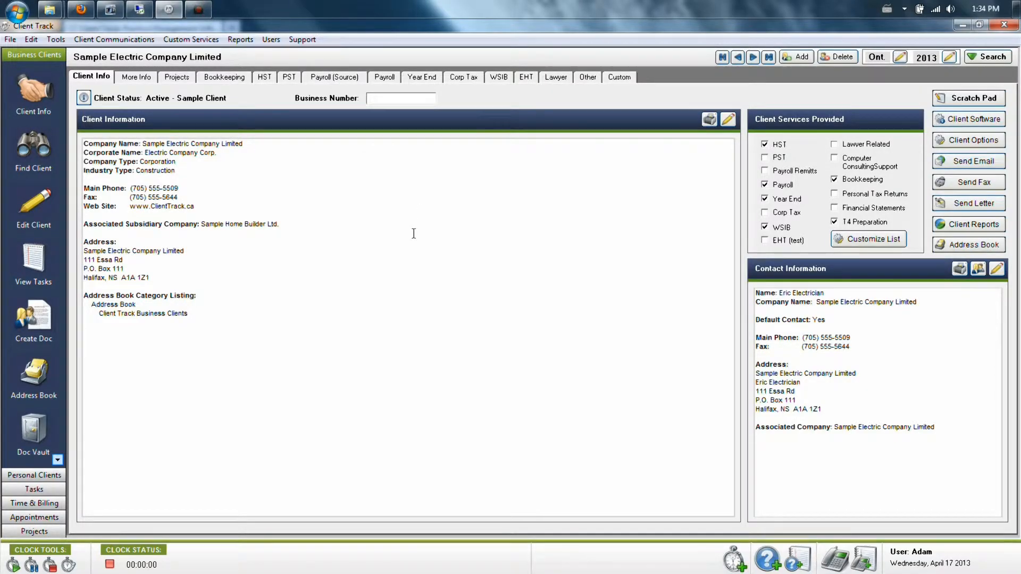
pyautogui.moveTo(429, 256)
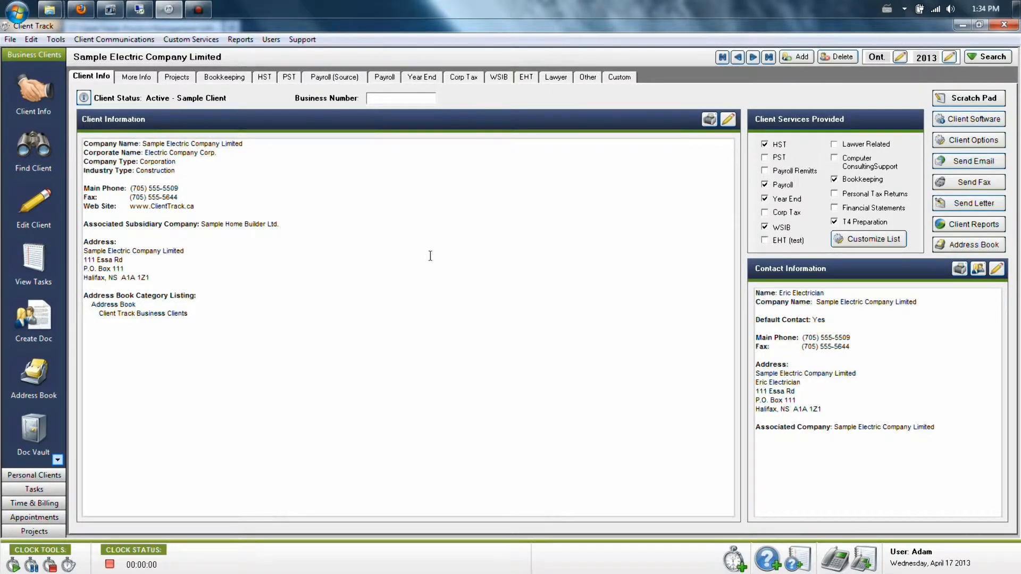
# Step: Bring up the File commands over the Sample Electric Company Limited client record
pyautogui.click(10, 39)
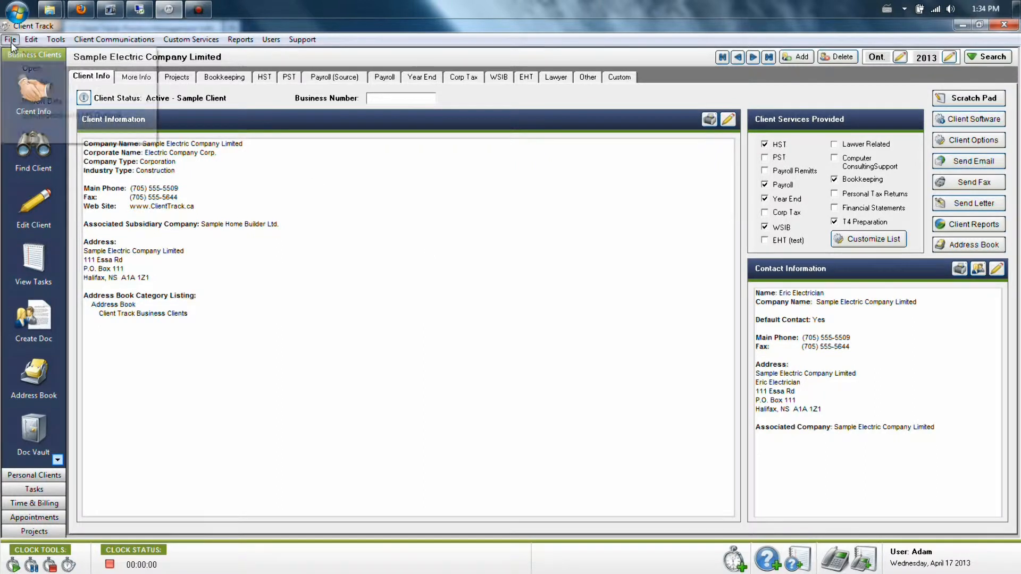
# Step: Show the Import Data choices for business clients from T2 tax programs (TXT/CSV, CANTAX, Dr. Tax, Profile, TaxPrep)
pyautogui.click(11, 39)
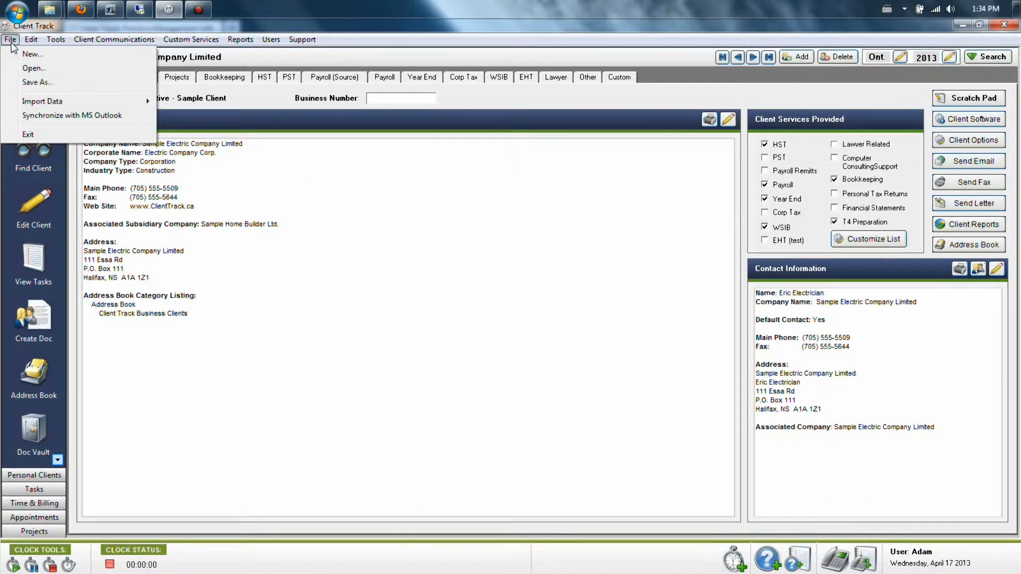
pyautogui.moveTo(41, 109)
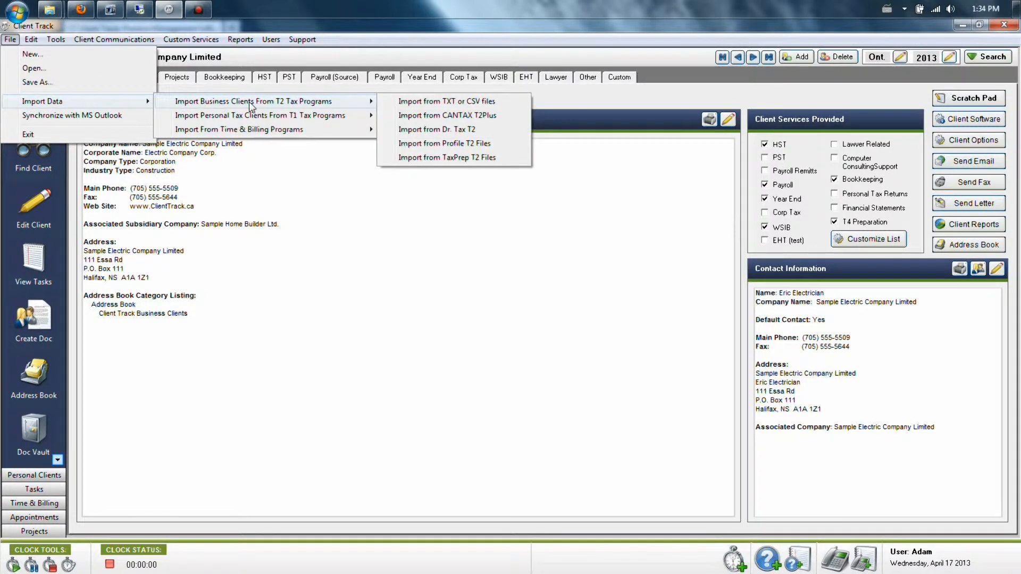
pyautogui.moveTo(353, 106)
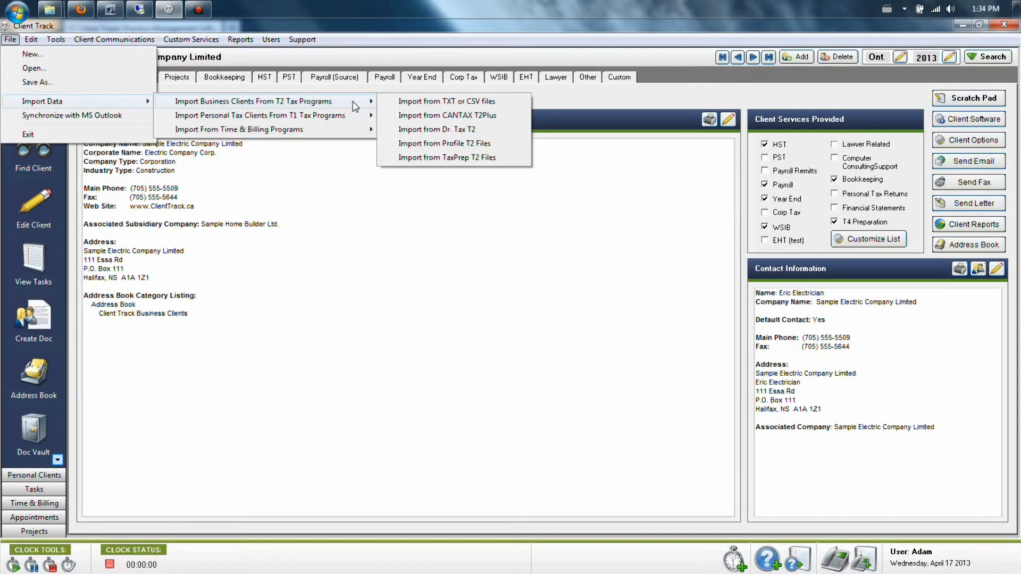
pyautogui.moveTo(447, 157)
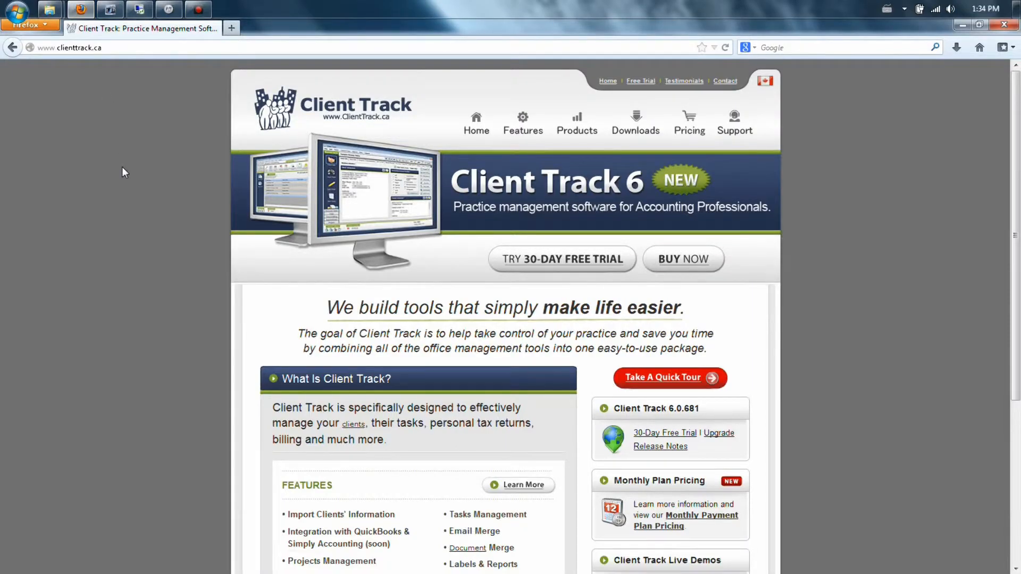
# Step: Go to the clienttrack.ca Support page listing client import guides (Act!, QuickBooks, Excel, CANTAX)
pyautogui.click(735, 123)
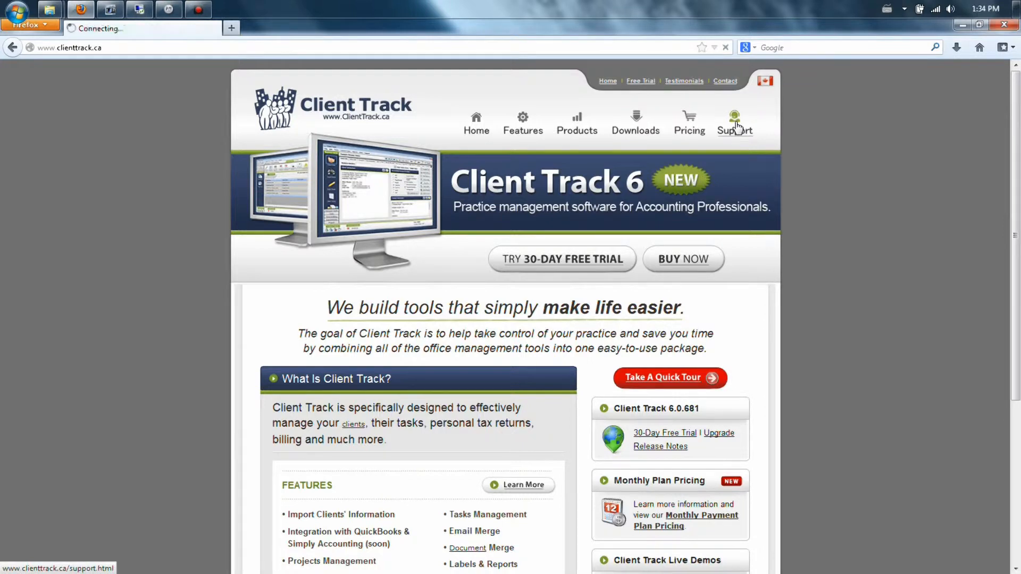
pyautogui.click(734, 124)
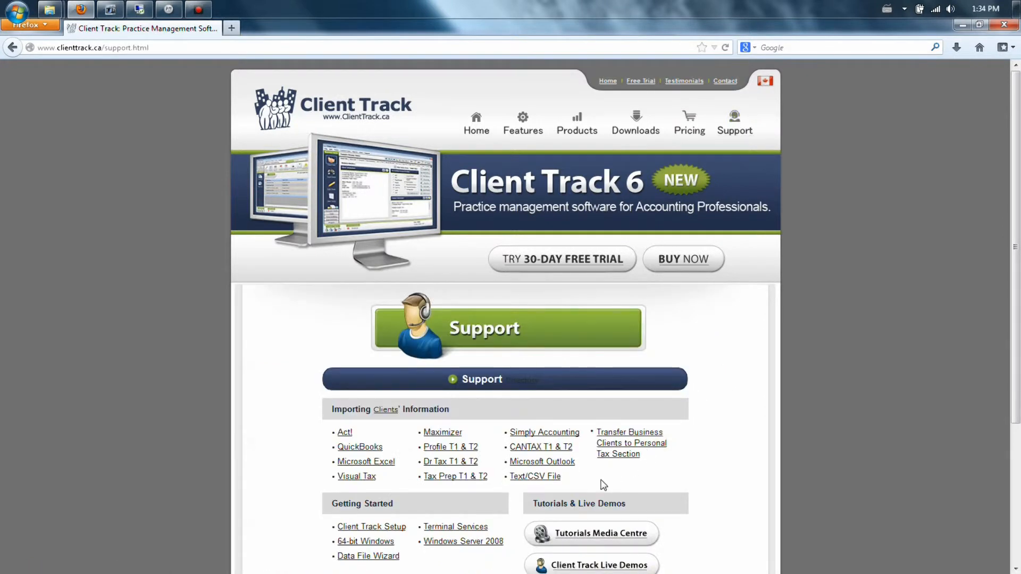